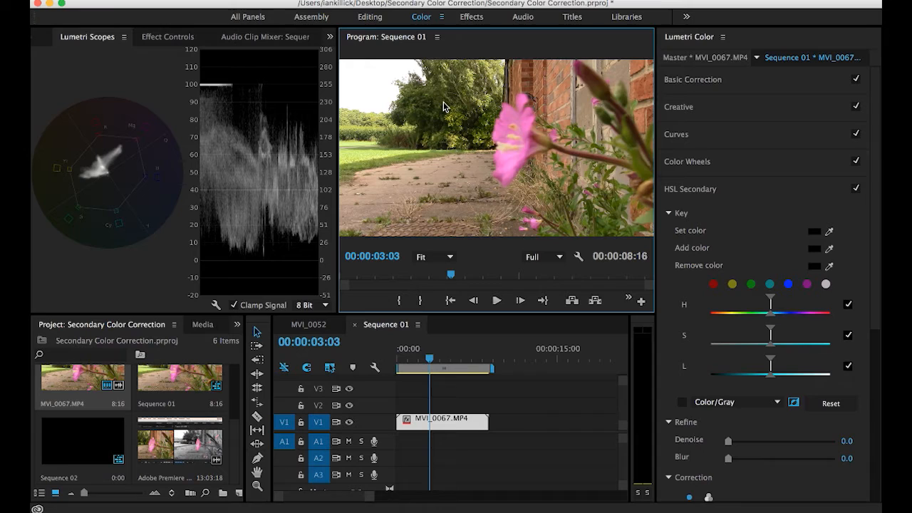
{"action": "mouse_move", "coordinate": [418, 144]}
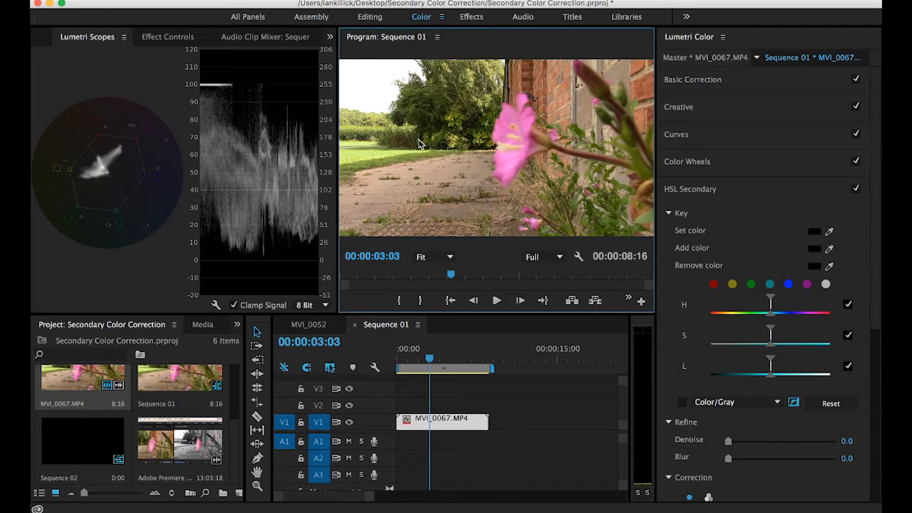
{"action": "mouse_move", "coordinate": [516, 120]}
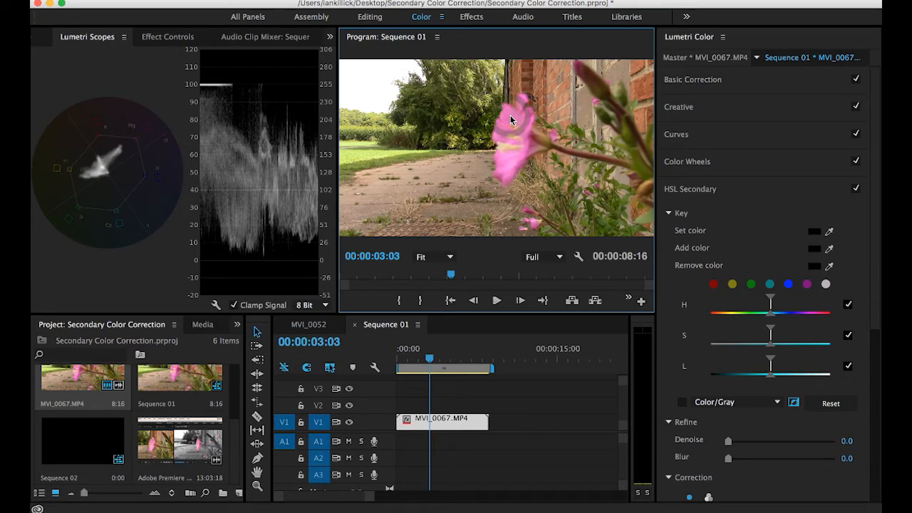
{"action": "mouse_move", "coordinate": [452, 85]}
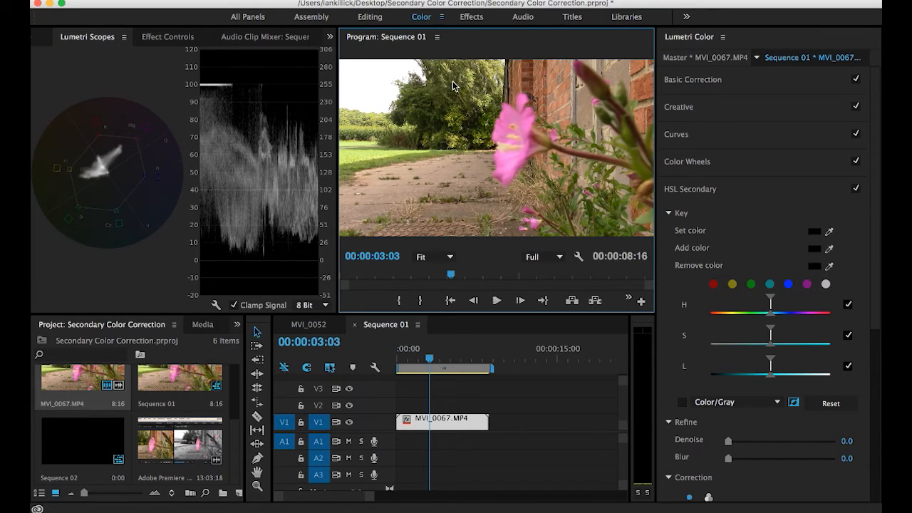
{"action": "mouse_move", "coordinate": [449, 182]}
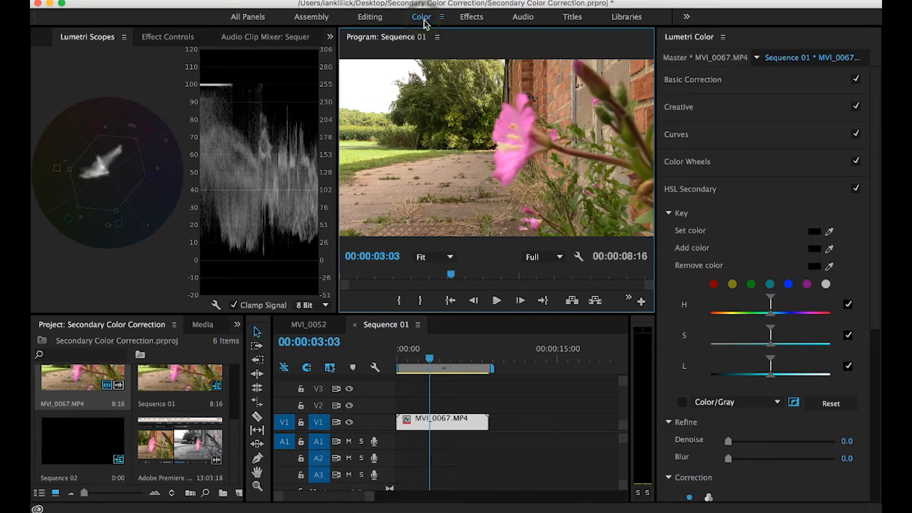
Step: Reselect the flower clip and bring the HSL Secondary settings back into view
{"action": "left_click", "coordinate": [689, 189]}
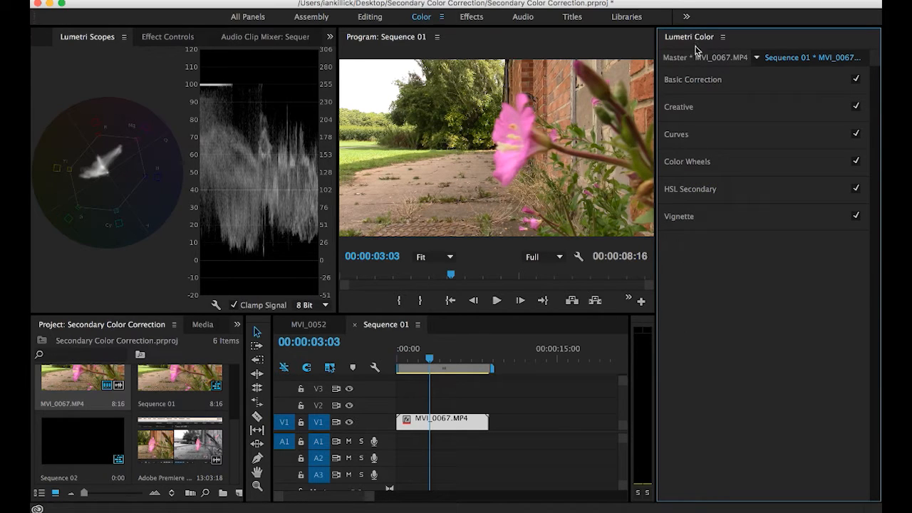
{"action": "mouse_move", "coordinate": [727, 272]}
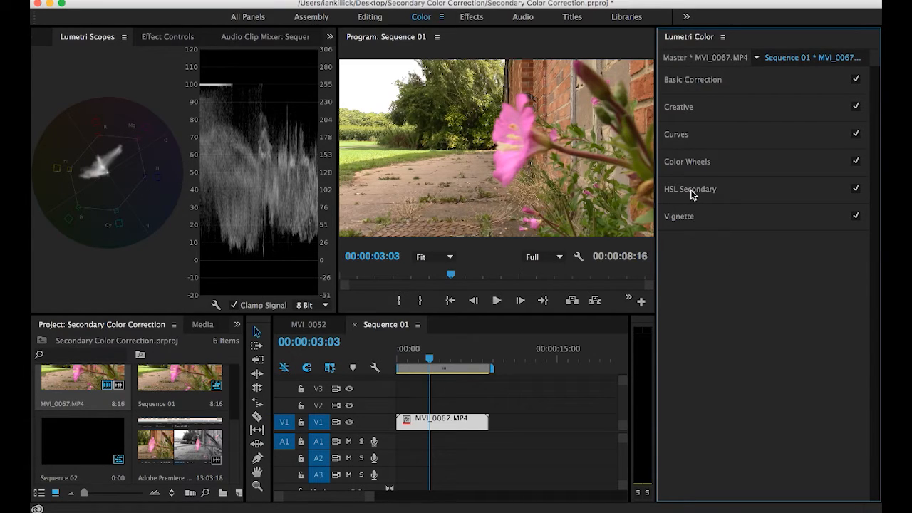
{"action": "left_click", "coordinate": [503, 435]}
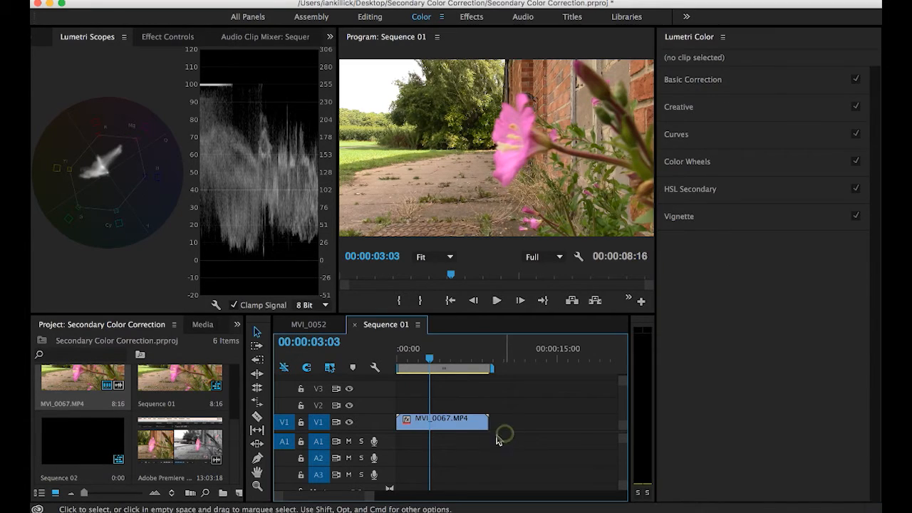
{"action": "left_click", "coordinate": [442, 422]}
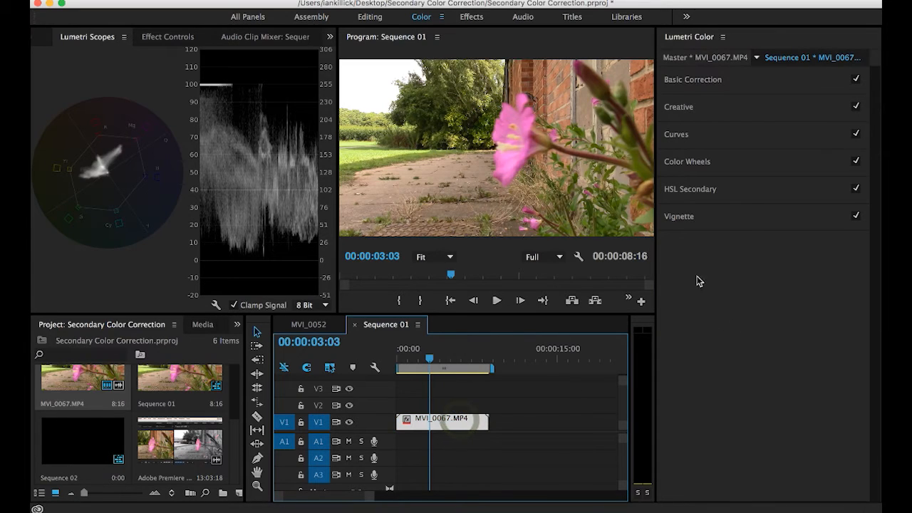
{"action": "left_click", "coordinate": [689, 188]}
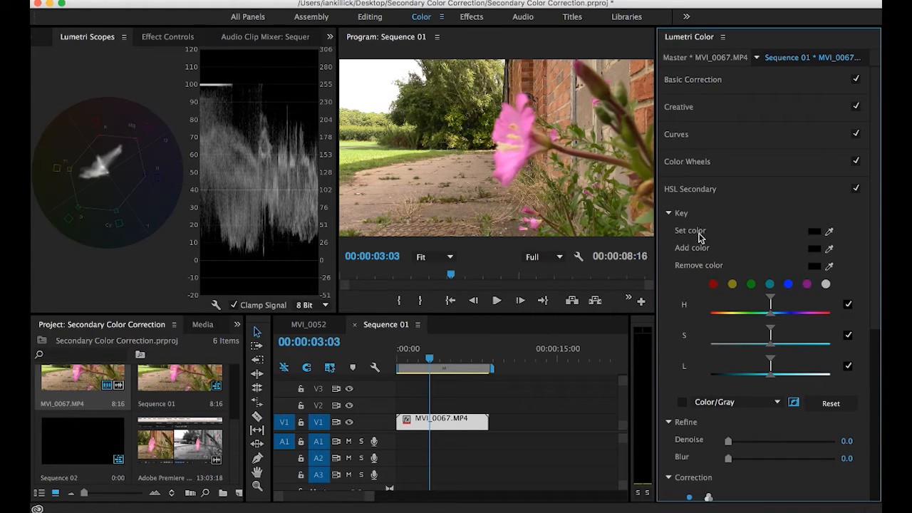
Step: Sample the flower's pink as the key colour and show the matte as Color/Gray
{"action": "left_click", "coordinate": [830, 230]}
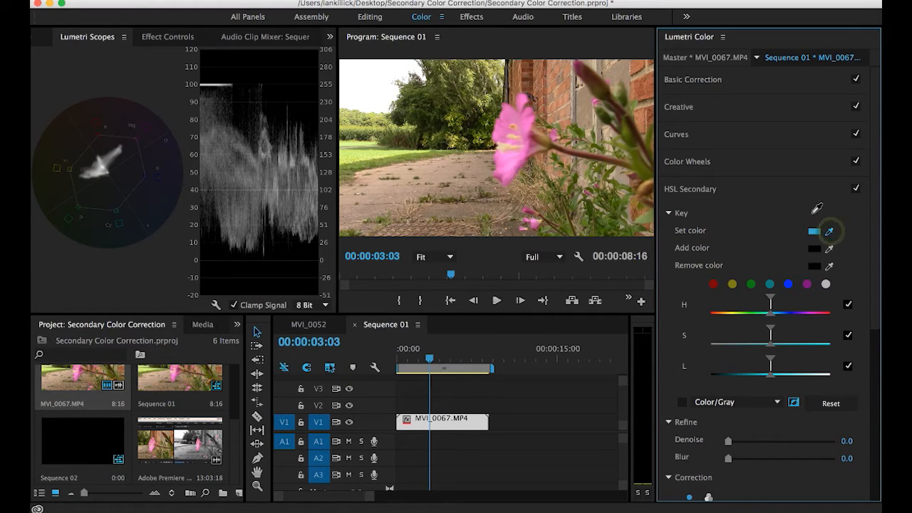
{"action": "left_click", "coordinate": [499, 110]}
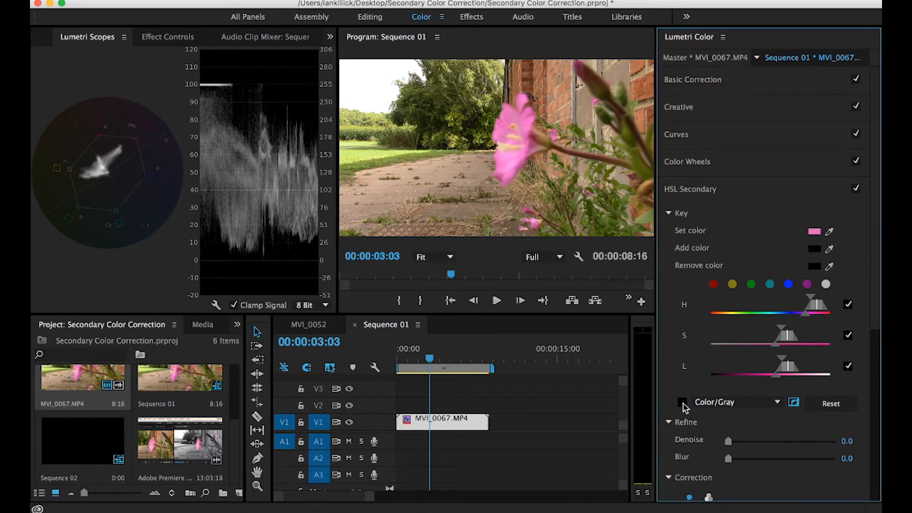
{"action": "left_click", "coordinate": [682, 402]}
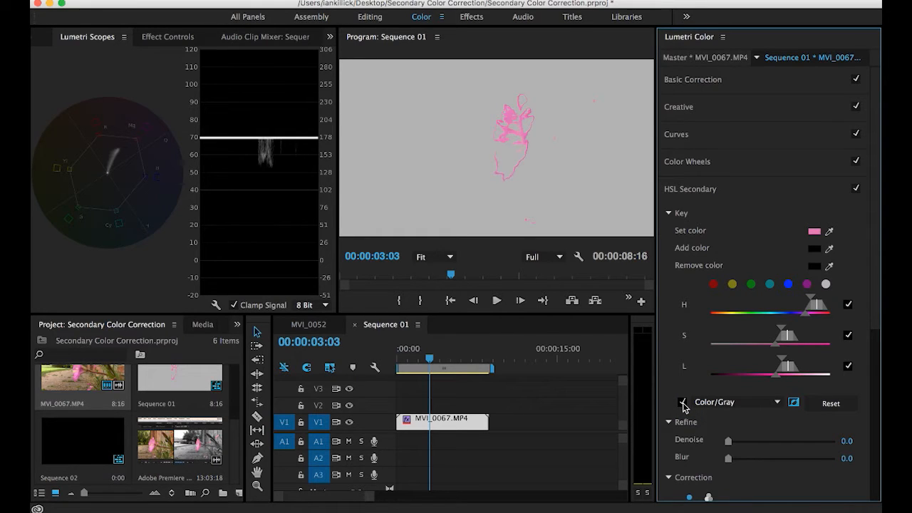
Step: Switch the matte display from Color/Gray to White/Black
{"action": "left_click", "coordinate": [734, 402]}
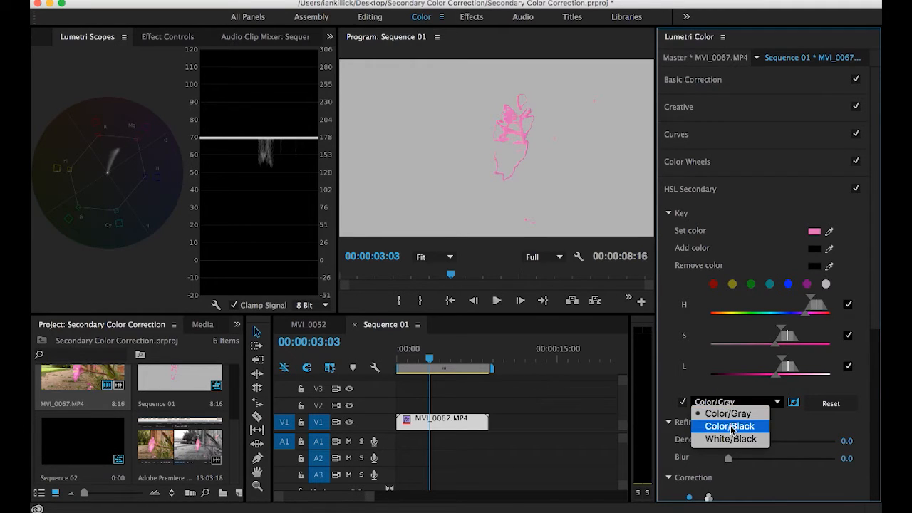
{"action": "mouse_move", "coordinate": [730, 438]}
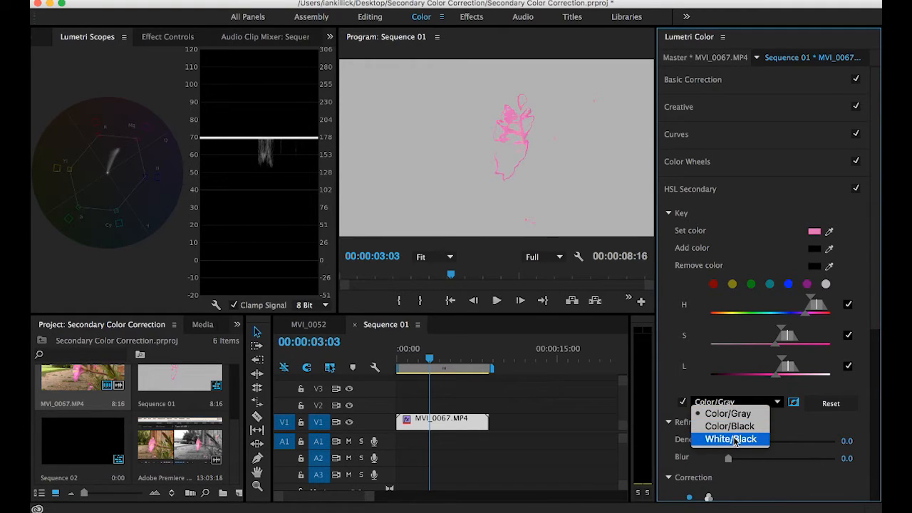
{"action": "left_click", "coordinate": [729, 438]}
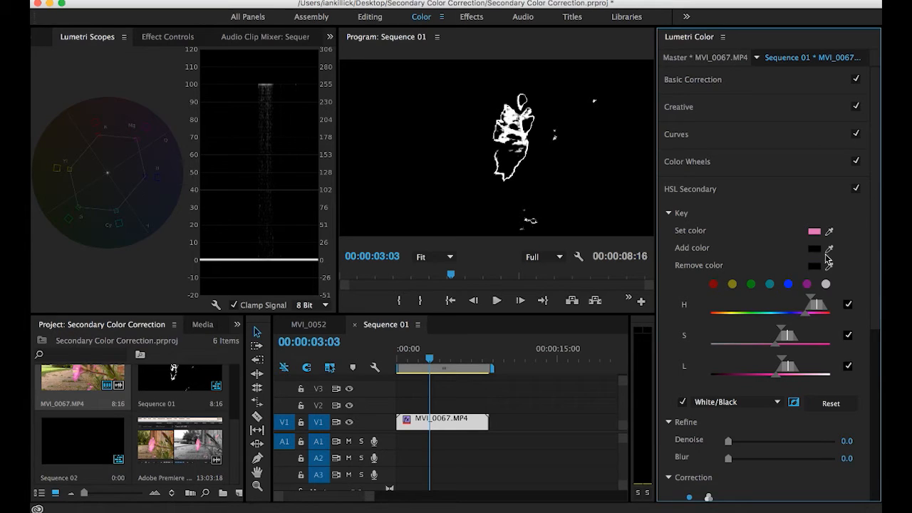
Step: Add a second pink flower sample to the key with the Add color eyedropper
{"action": "left_click", "coordinate": [828, 248]}
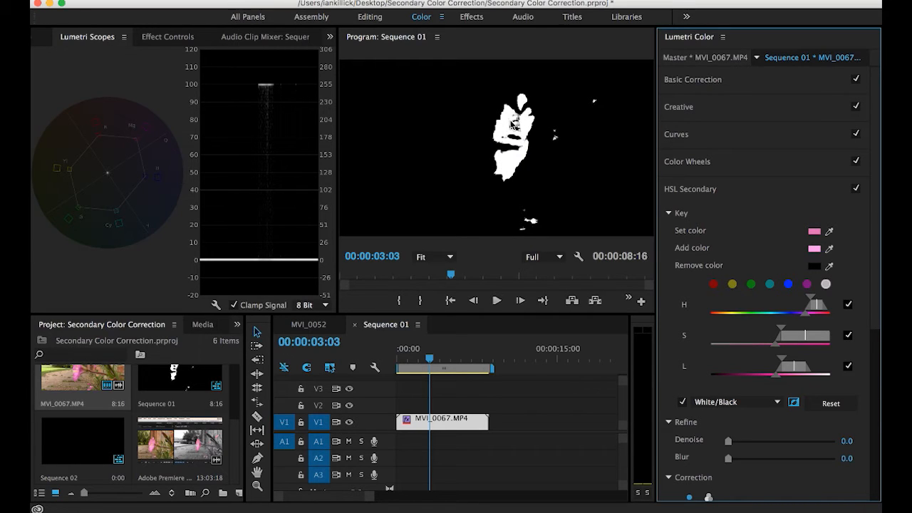
{"action": "mouse_move", "coordinate": [554, 140]}
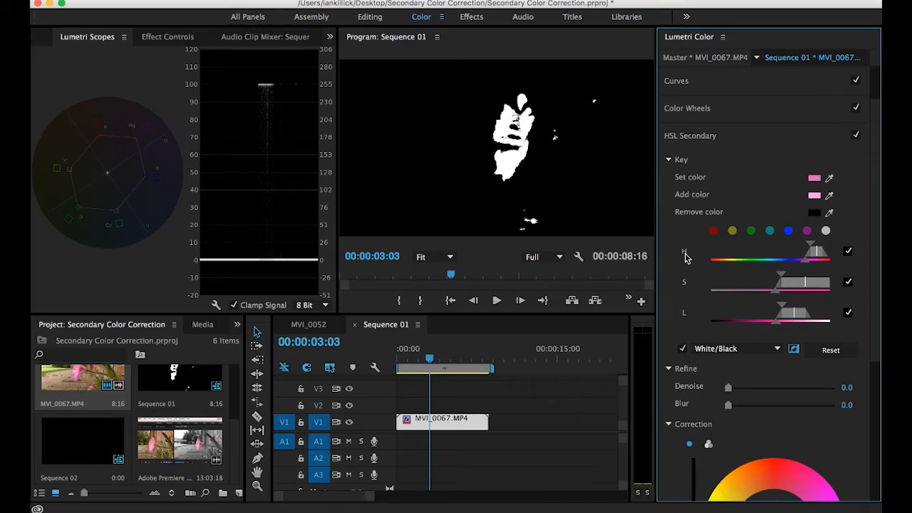
{"action": "mouse_move", "coordinate": [685, 318]}
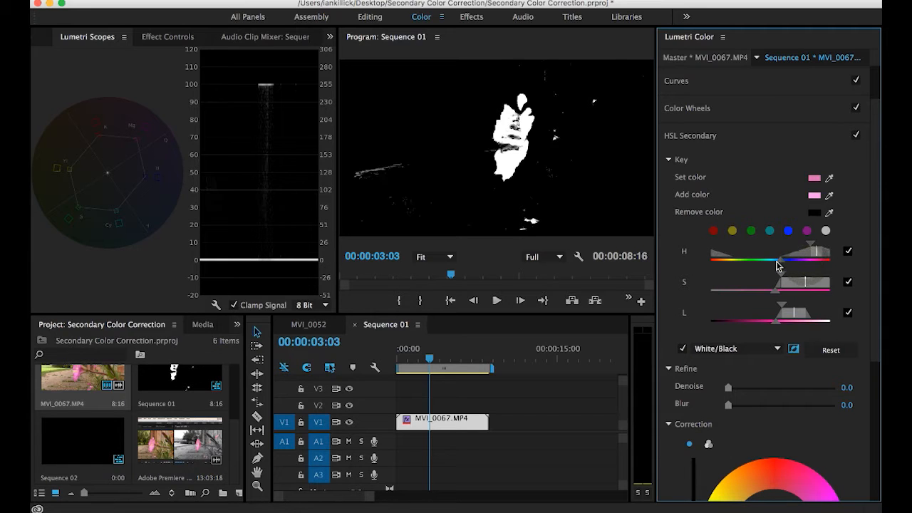
Step: Widen the H range, then narrow it back so only the flower stays in the matte
{"action": "left_click_drag", "start_coordinate": [791, 264], "coordinate": [752, 264]}
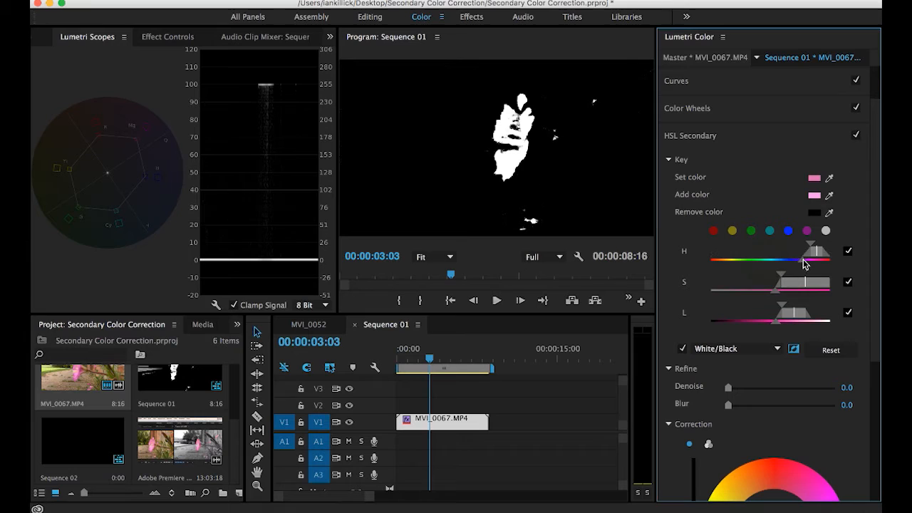
{"action": "left_click_drag", "start_coordinate": [820, 260], "coordinate": [805, 260]}
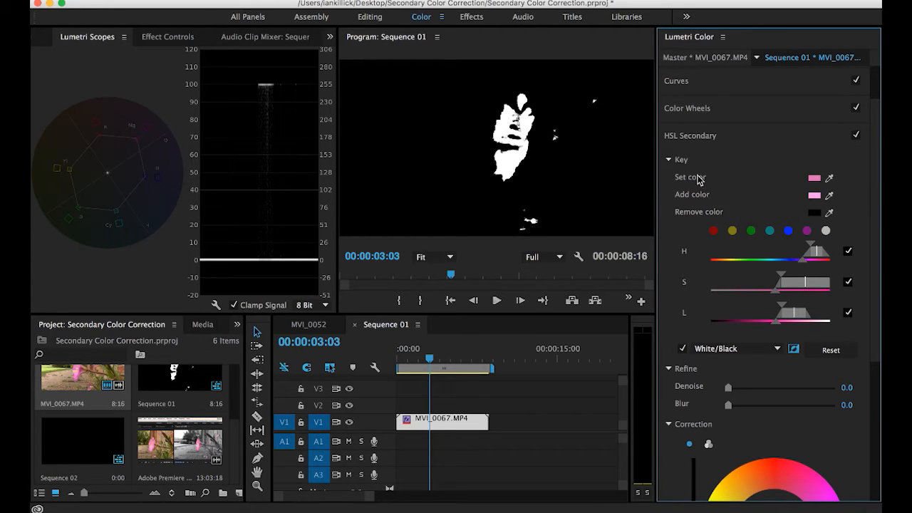
{"action": "mouse_move", "coordinate": [695, 199]}
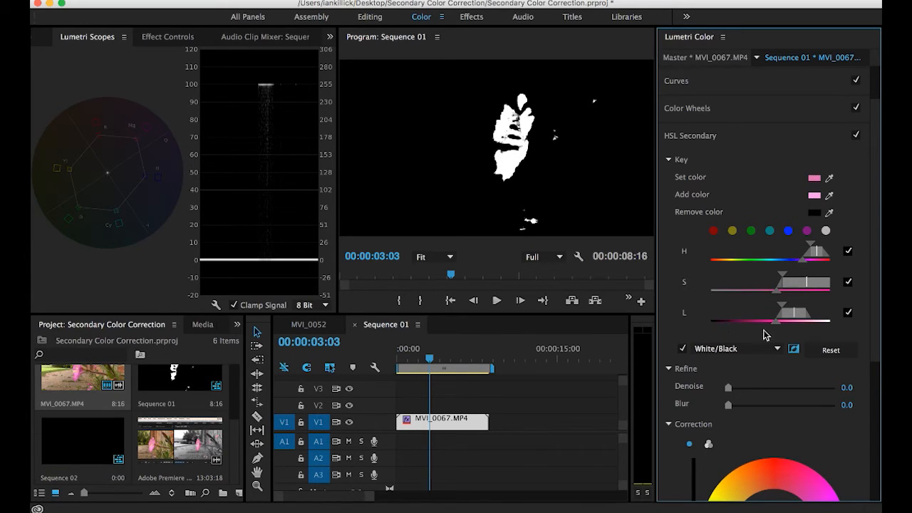
{"action": "mouse_move", "coordinate": [754, 330]}
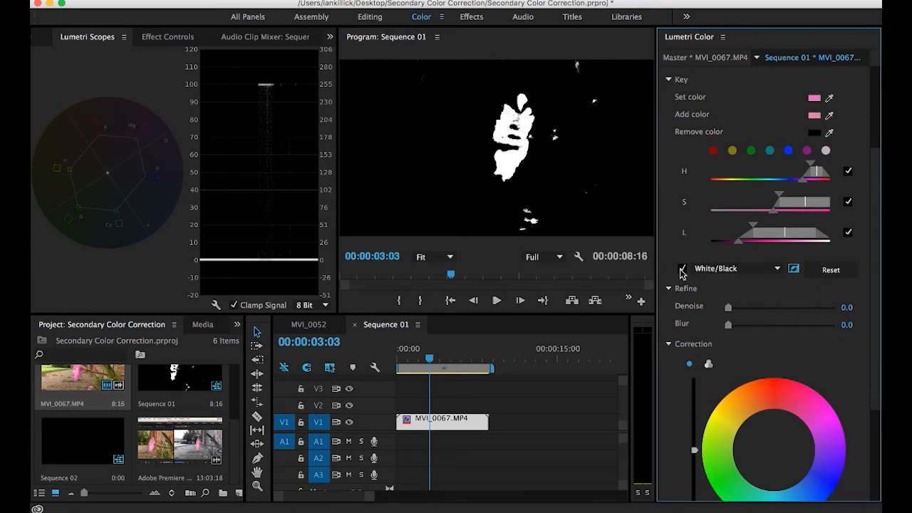
{"action": "left_click", "coordinate": [683, 270]}
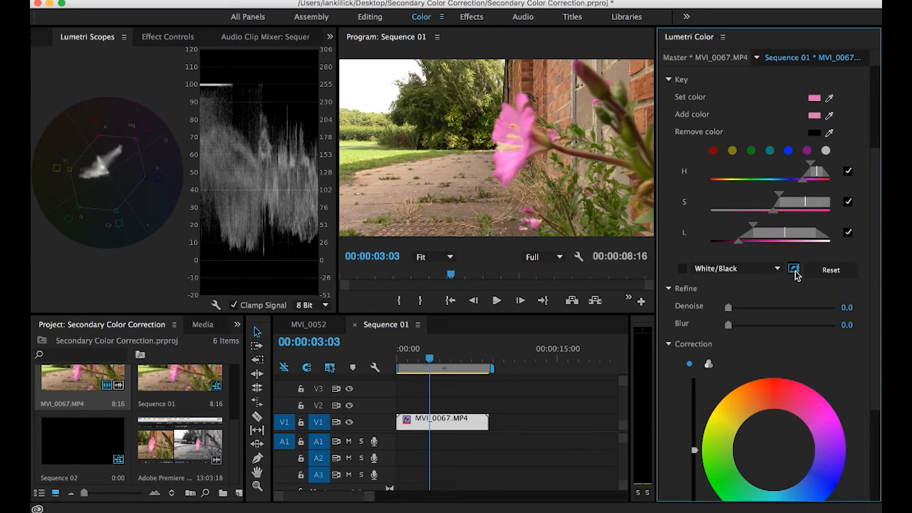
{"action": "left_click", "coordinate": [794, 269]}
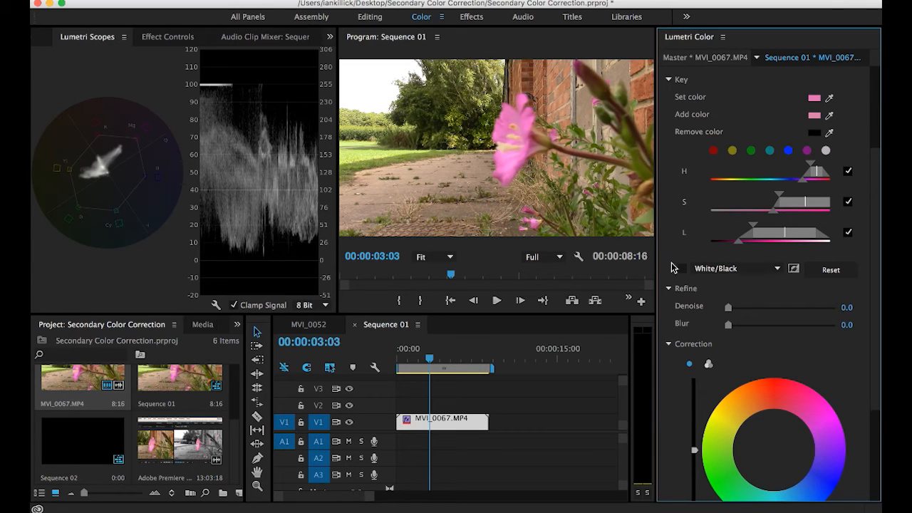
{"action": "left_click", "coordinate": [682, 269]}
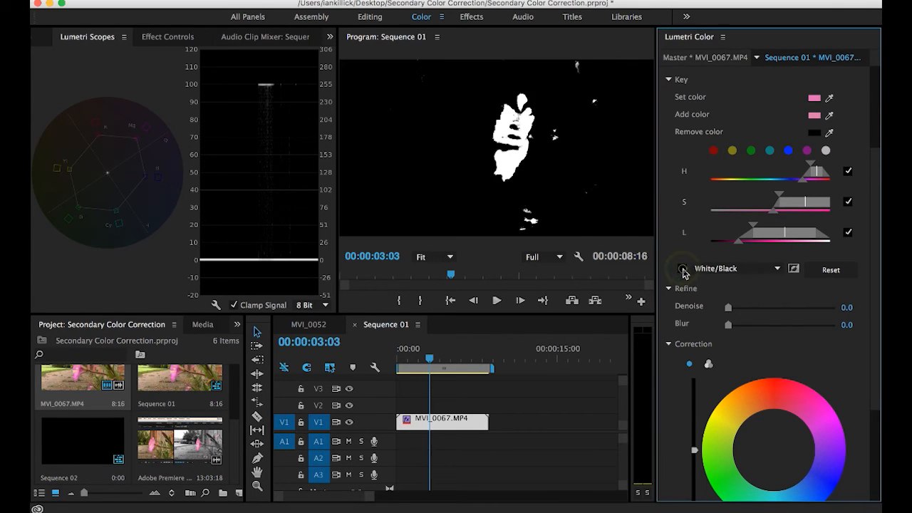
{"action": "left_click", "coordinate": [682, 269]}
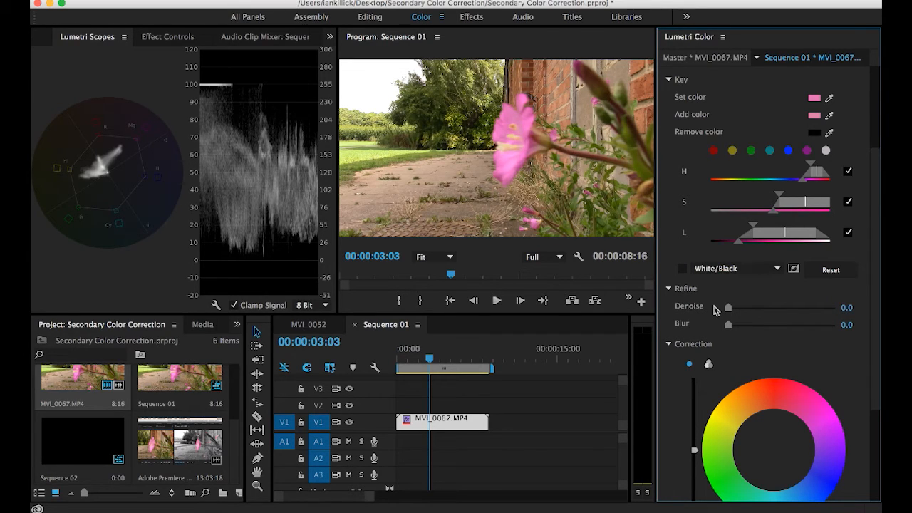
{"action": "mouse_move", "coordinate": [739, 315]}
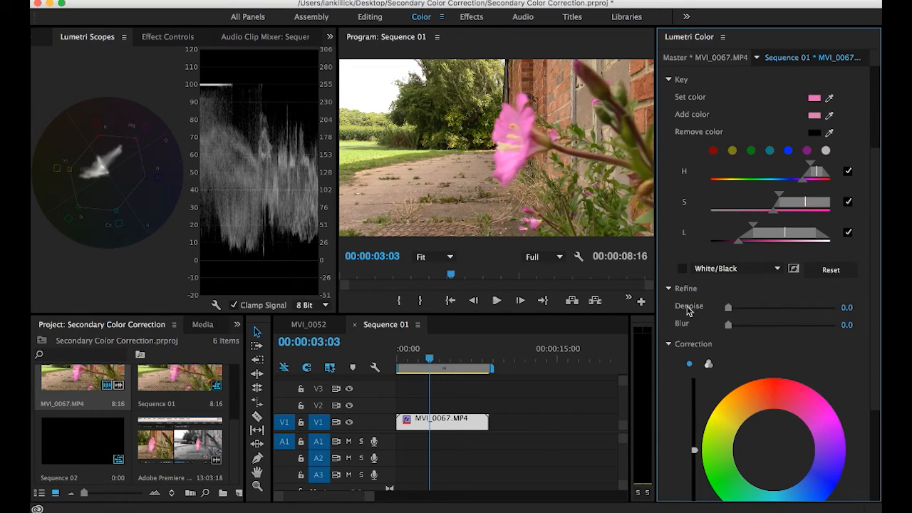
{"action": "mouse_move", "coordinate": [688, 312]}
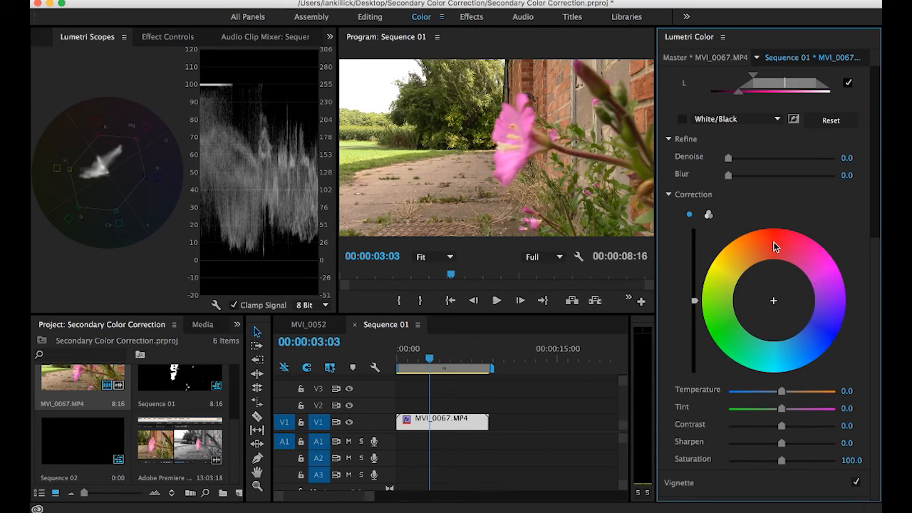
{"action": "mouse_move", "coordinate": [524, 126]}
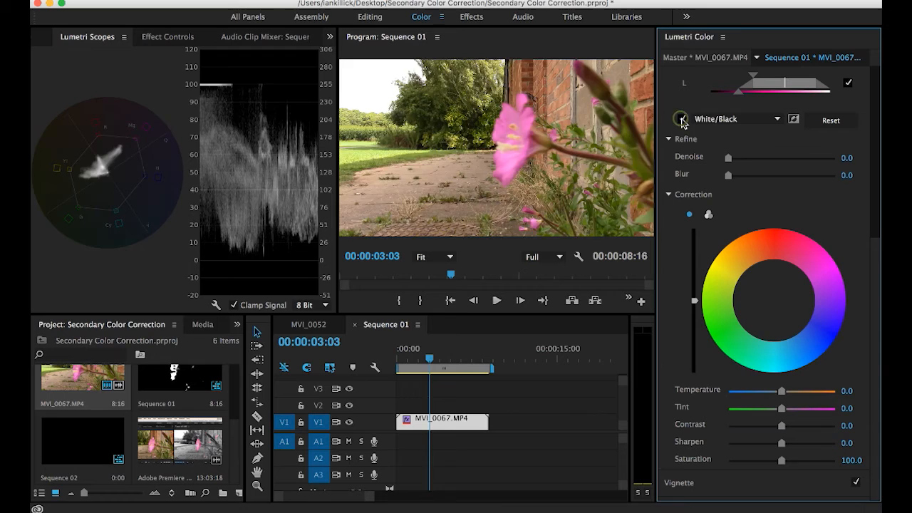
{"action": "left_click", "coordinate": [681, 119]}
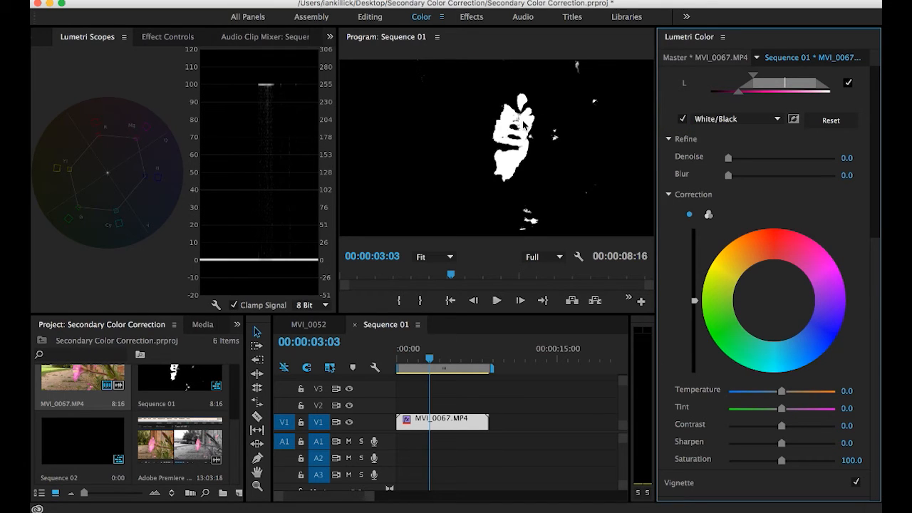
{"action": "left_click", "coordinate": [682, 119]}
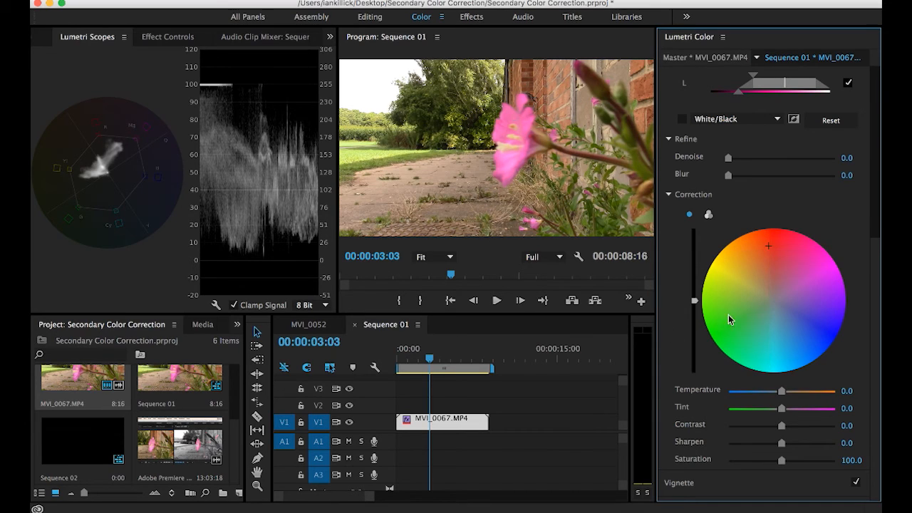
{"action": "mouse_move", "coordinate": [537, 142]}
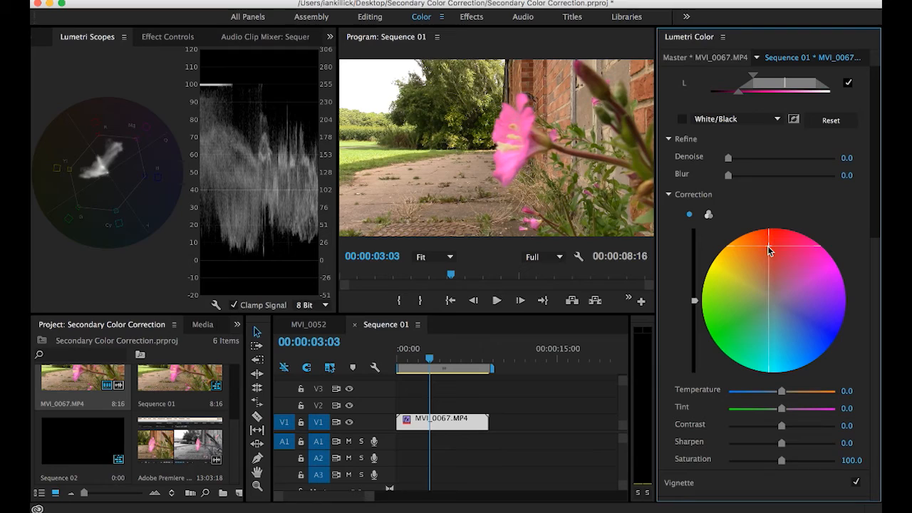
{"action": "left_click", "coordinate": [769, 249]}
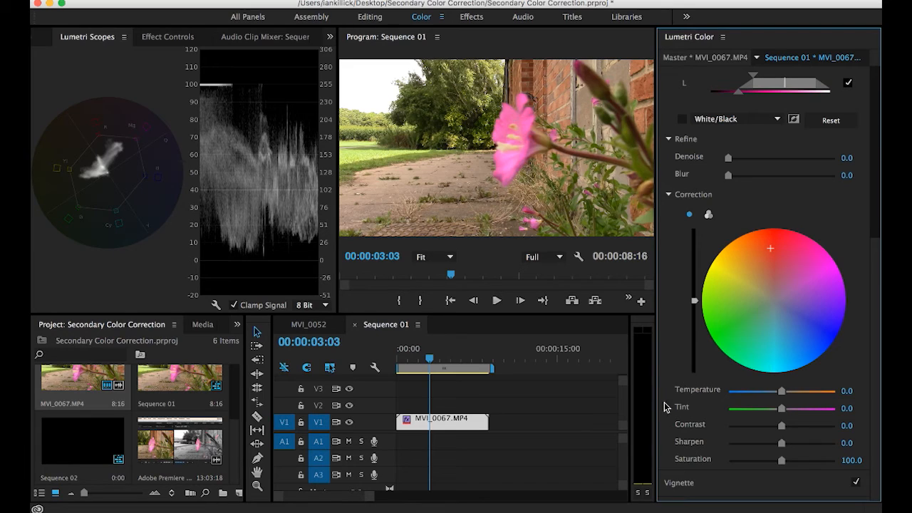
{"action": "mouse_move", "coordinate": [688, 410]}
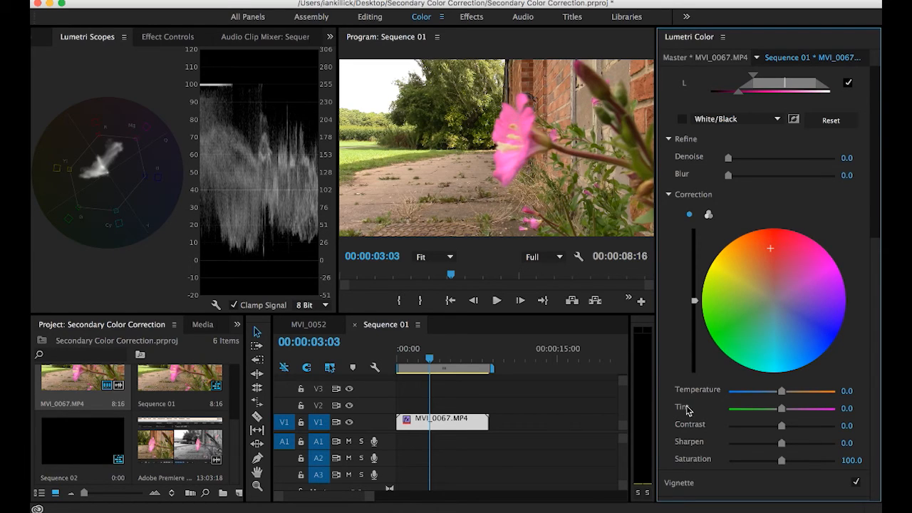
{"action": "mouse_move", "coordinate": [684, 447]}
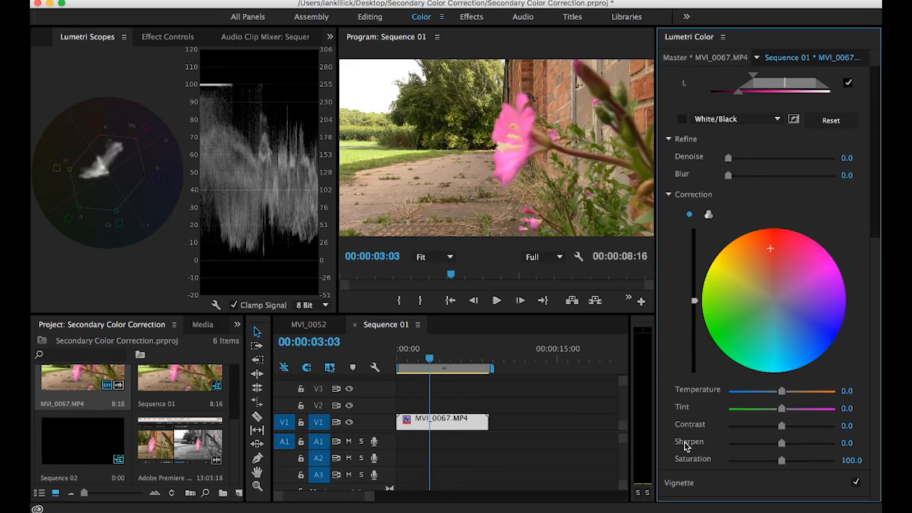
{"action": "mouse_move", "coordinate": [685, 447]}
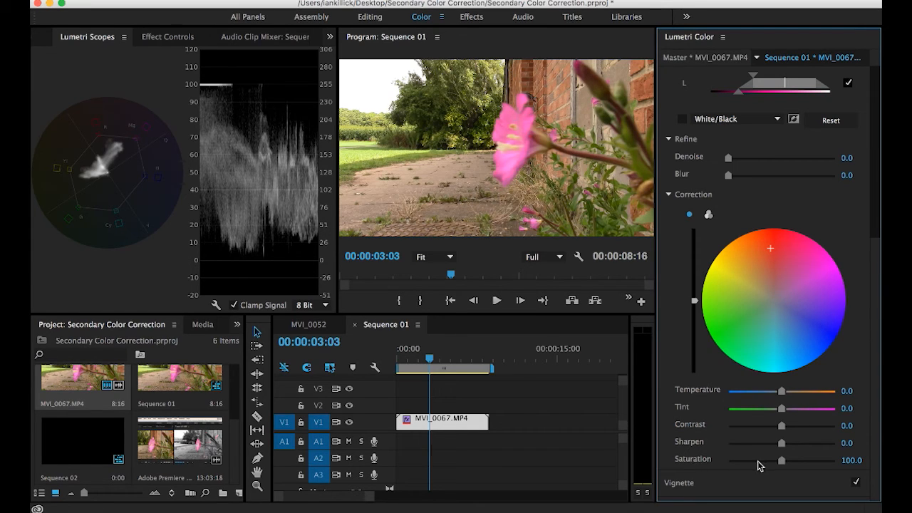
{"action": "mouse_move", "coordinate": [701, 464]}
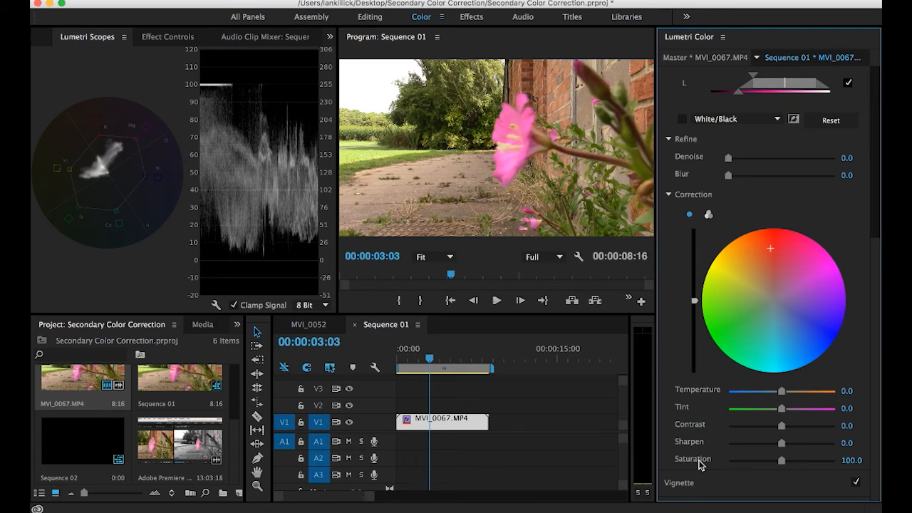
{"action": "left_click", "coordinate": [168, 37]}
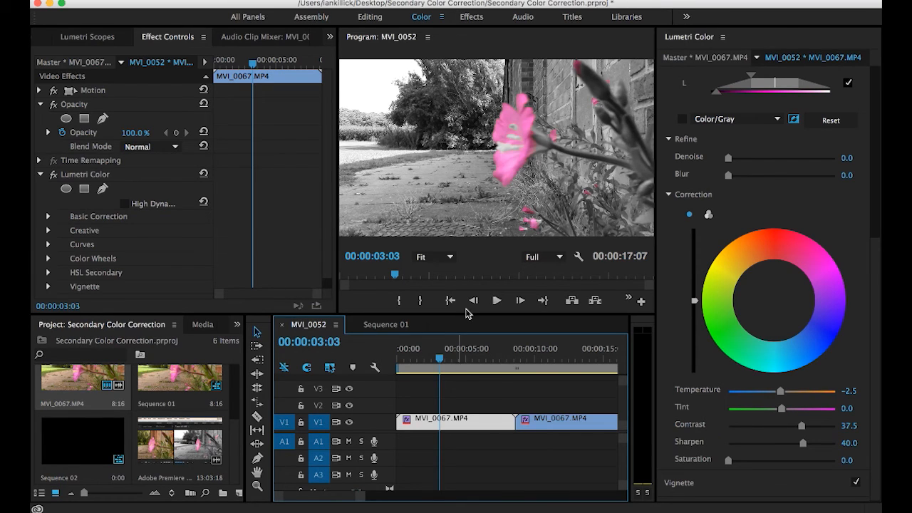
{"action": "mouse_move", "coordinate": [508, 140]}
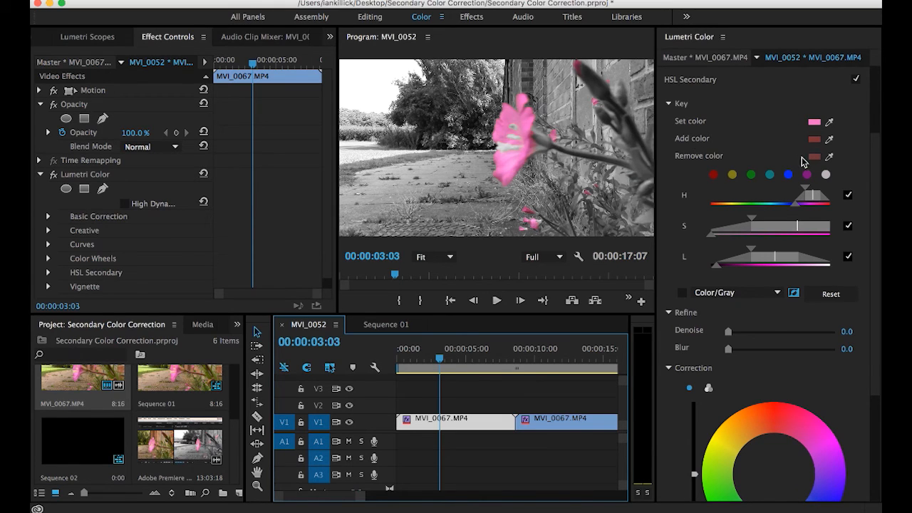
{"action": "mouse_move", "coordinate": [679, 189]}
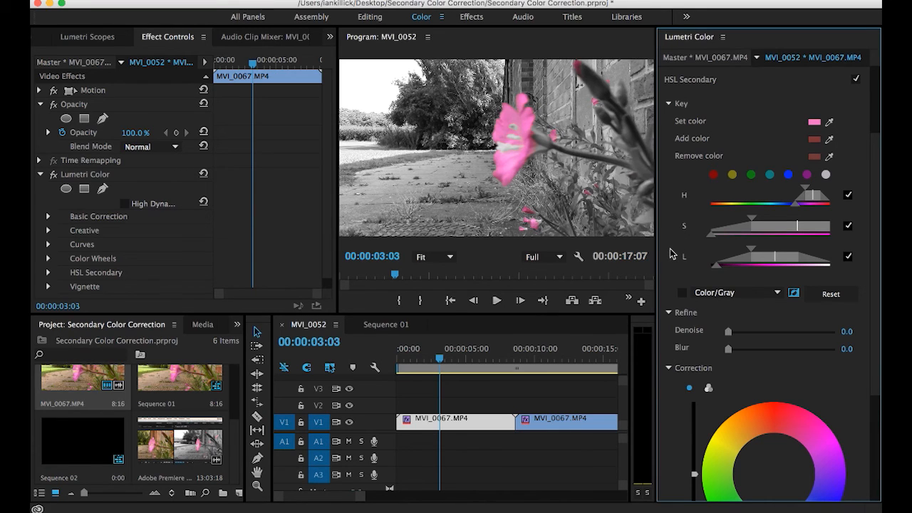
Step: Scroll the Lumetri Color panel down to the HSL Secondary section
{"action": "scroll", "scroll_direction": "down", "scroll_amount": 3}
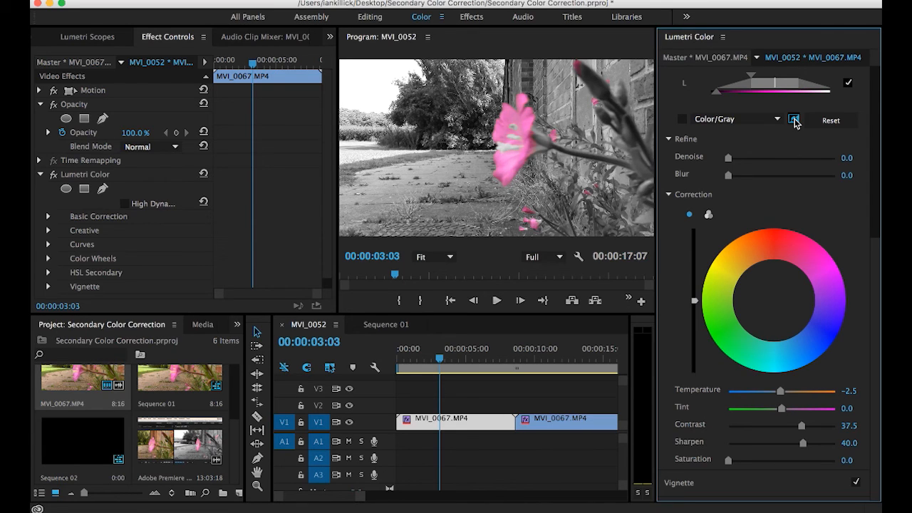
{"action": "left_click", "coordinate": [792, 119]}
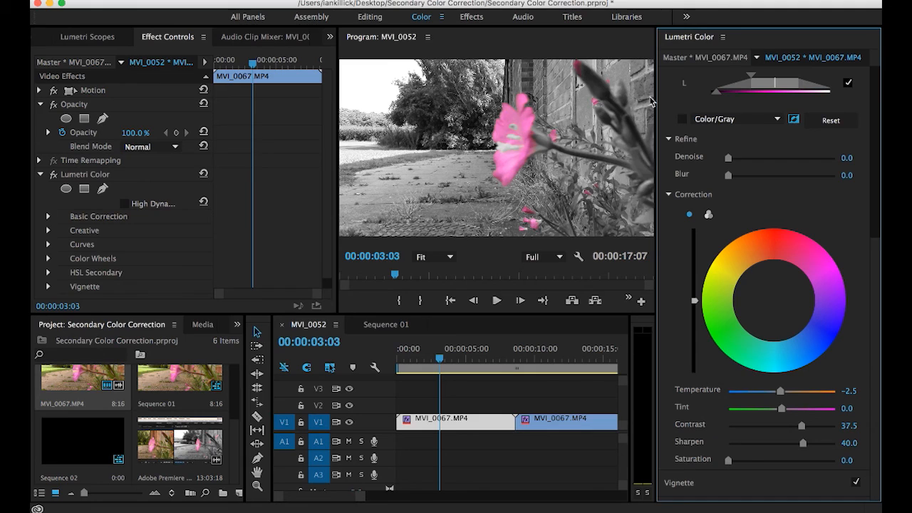
{"action": "mouse_move", "coordinate": [504, 137]}
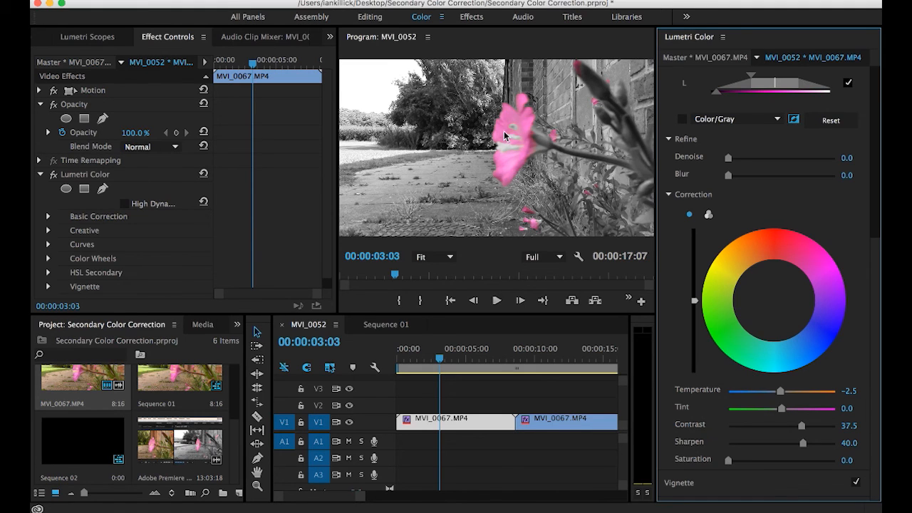
{"action": "mouse_move", "coordinate": [511, 131]}
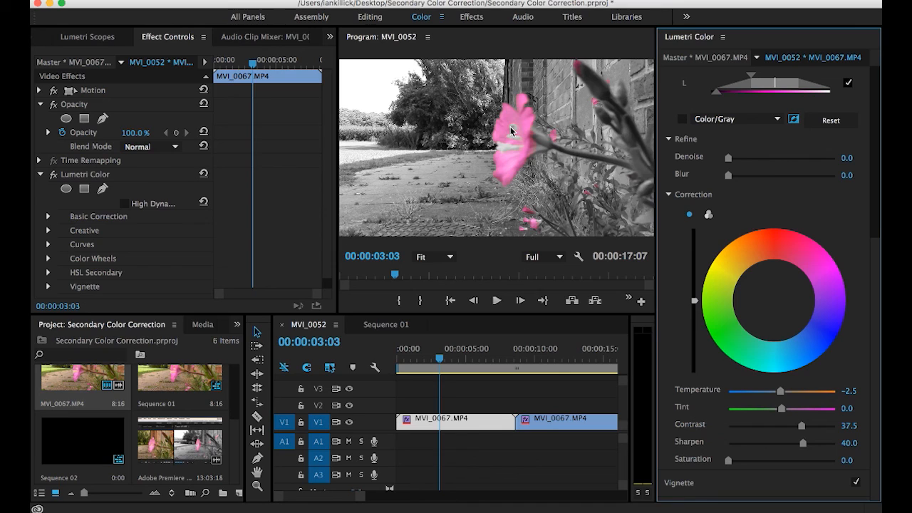
{"action": "mouse_move", "coordinate": [655, 338]}
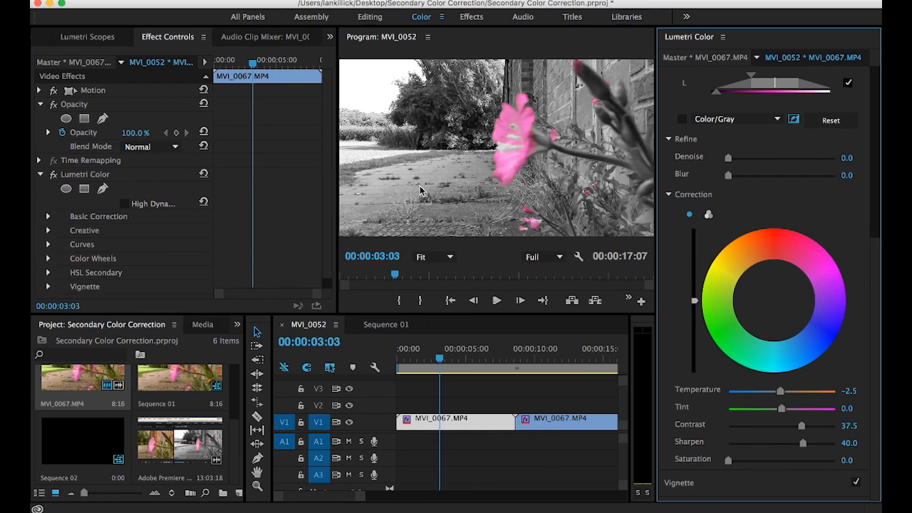
{"action": "mouse_move", "coordinate": [702, 462]}
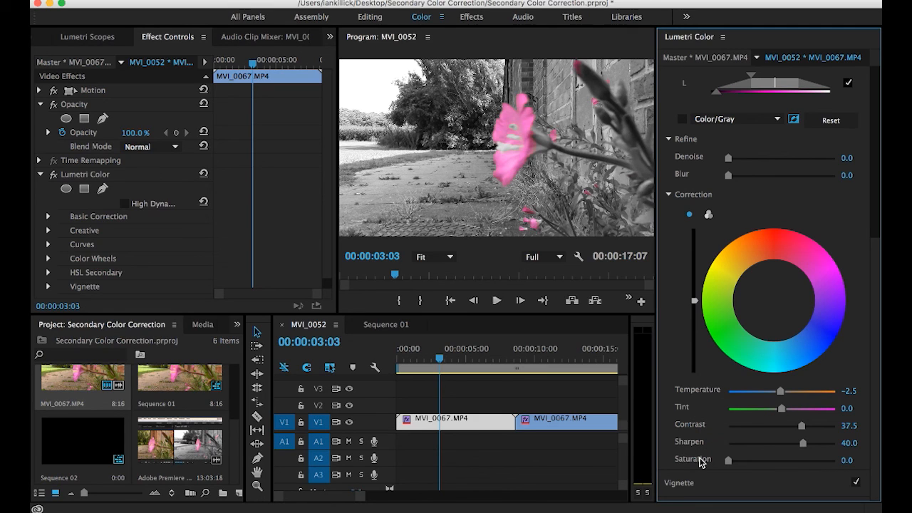
{"action": "mouse_move", "coordinate": [686, 465]}
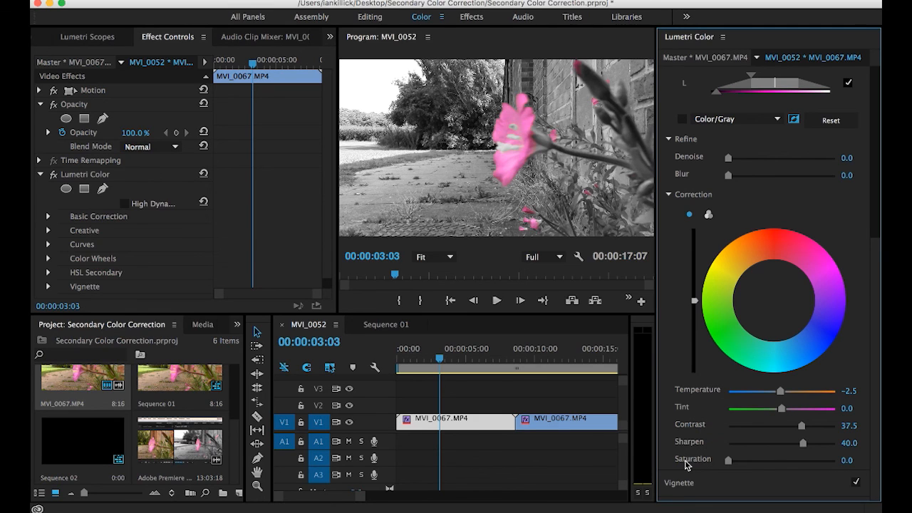